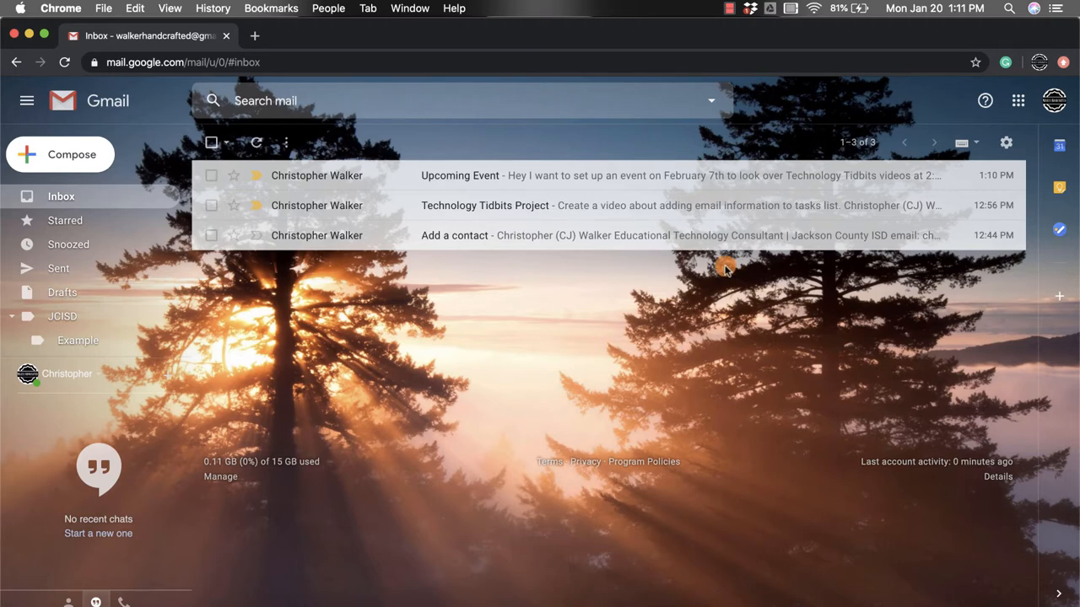
# Open the 'Upcoming Event' email about the February 7th Technology Tidbits meeting.
pyautogui.click(459, 176)
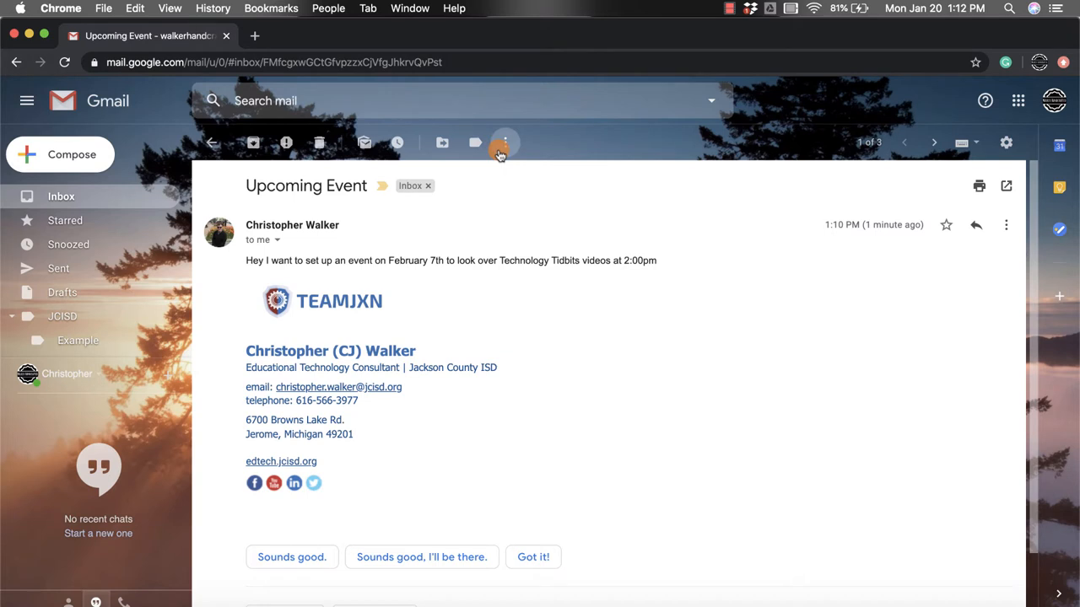
# Create a calendar event from the email via the More menu's Create event option.
pyautogui.click(505, 142)
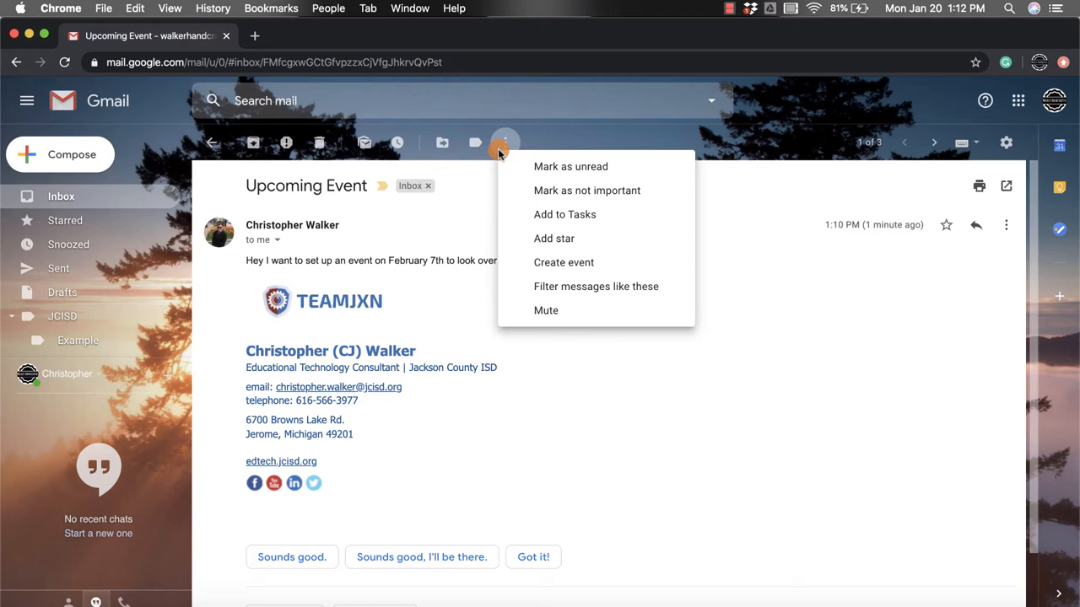
pyautogui.moveTo(521, 177)
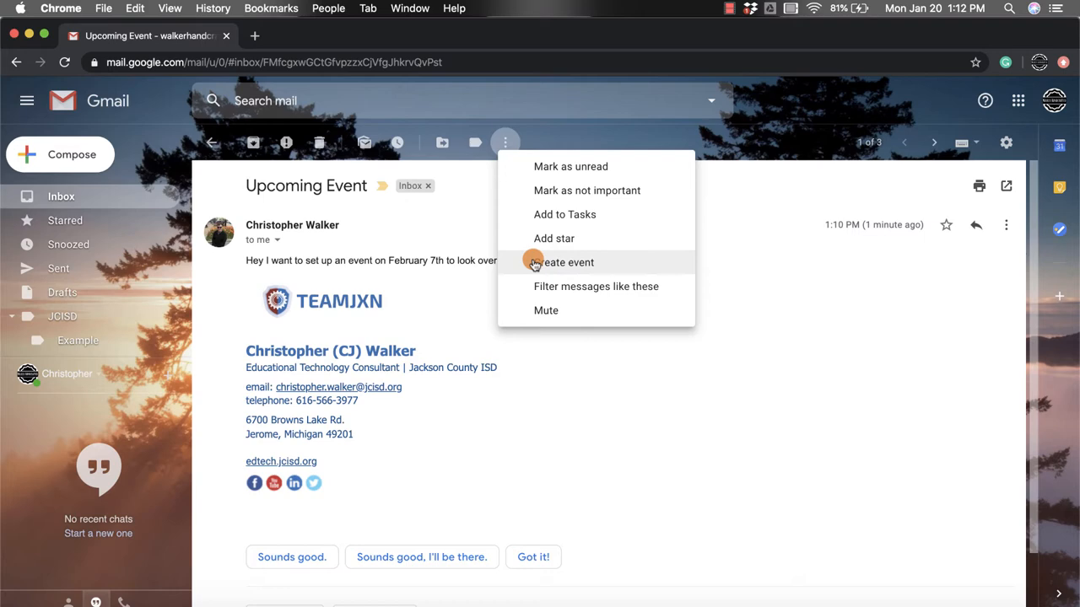
pyautogui.click(567, 262)
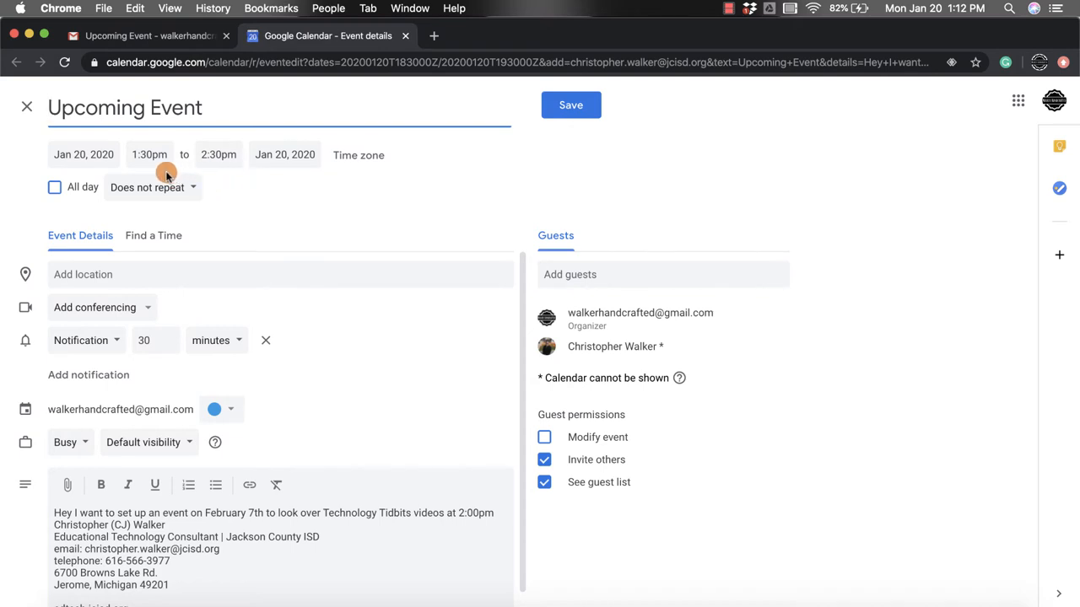
# Set the draft event's date to February 7, 2020, starting at 2:00pm.
pyautogui.click(84, 154)
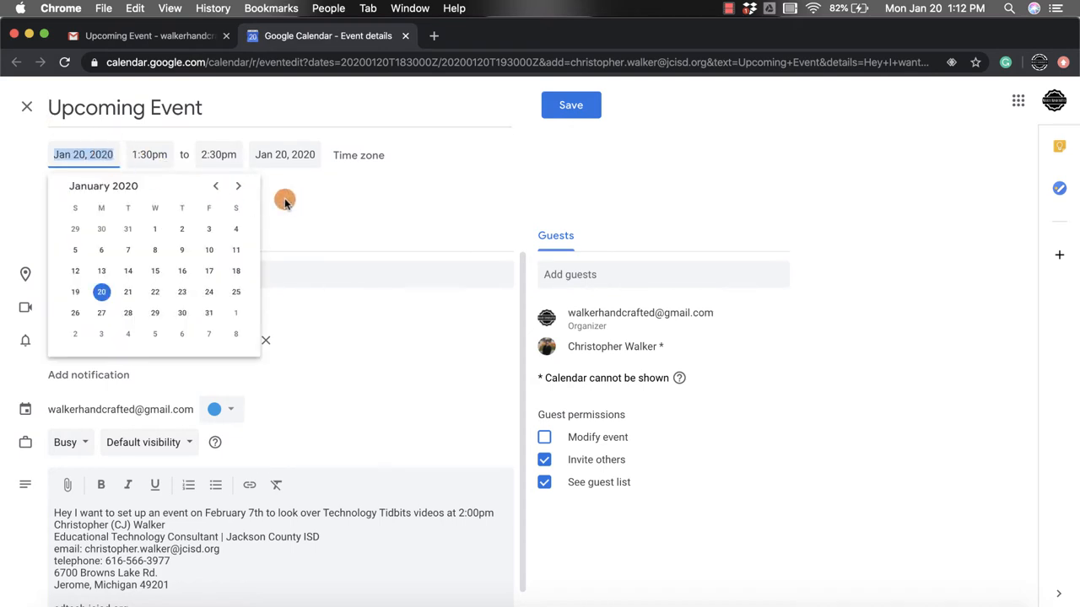
pyautogui.click(238, 186)
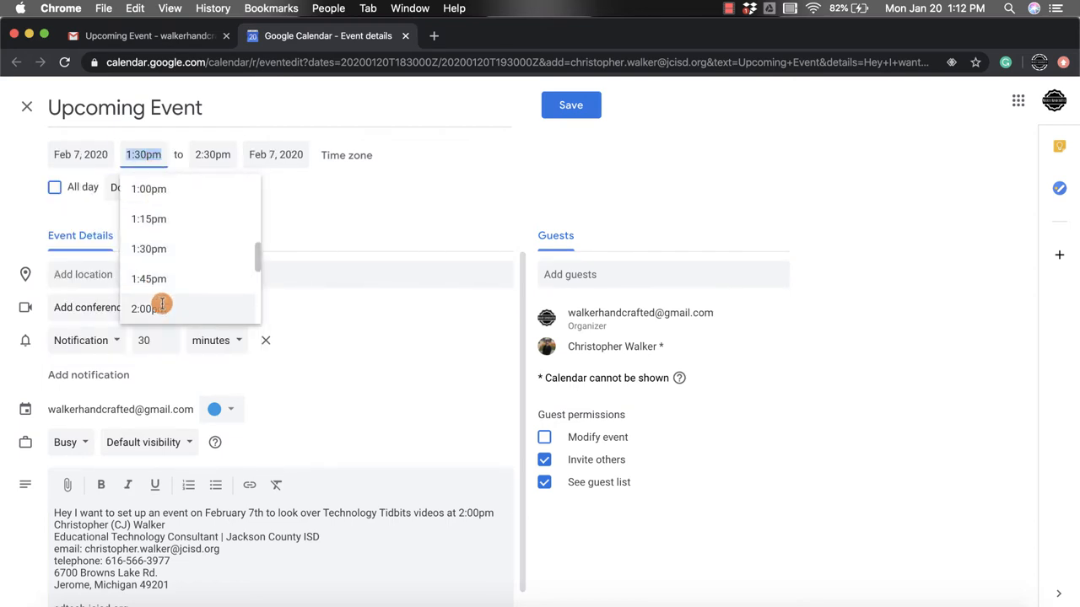
pyautogui.click(148, 308)
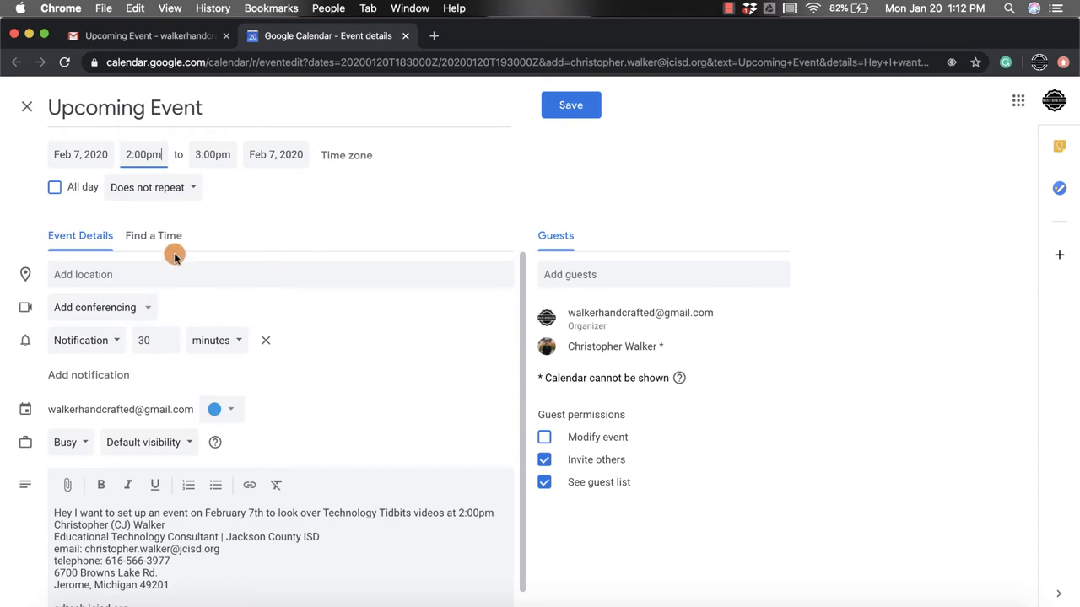
pyautogui.moveTo(194, 251)
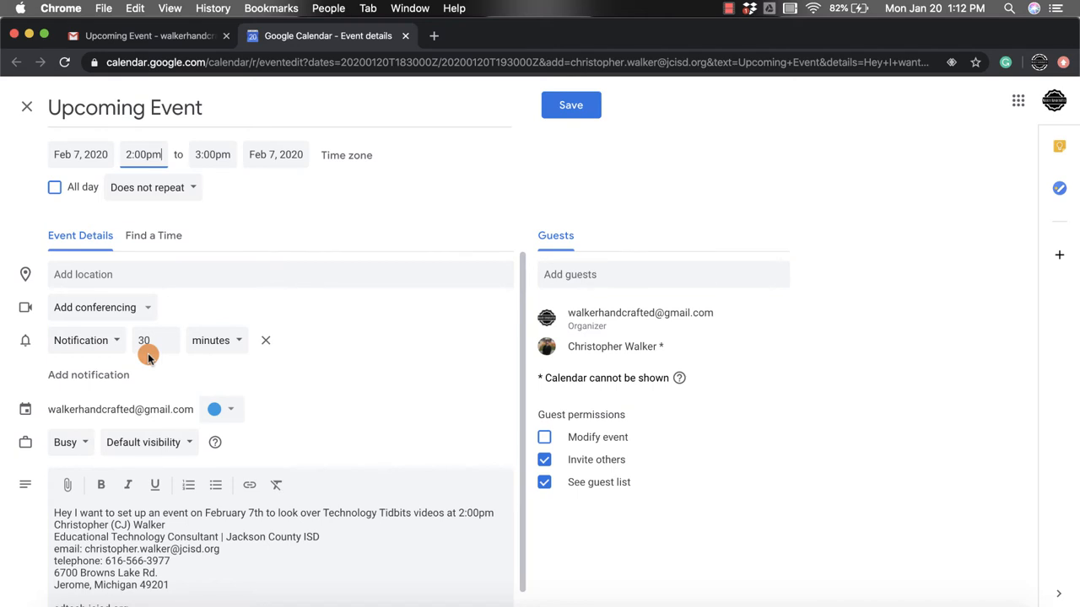
# Save the 'Upcoming Event' with its trimmed description and answer the guest invitation prompt.
pyautogui.scroll(-3)
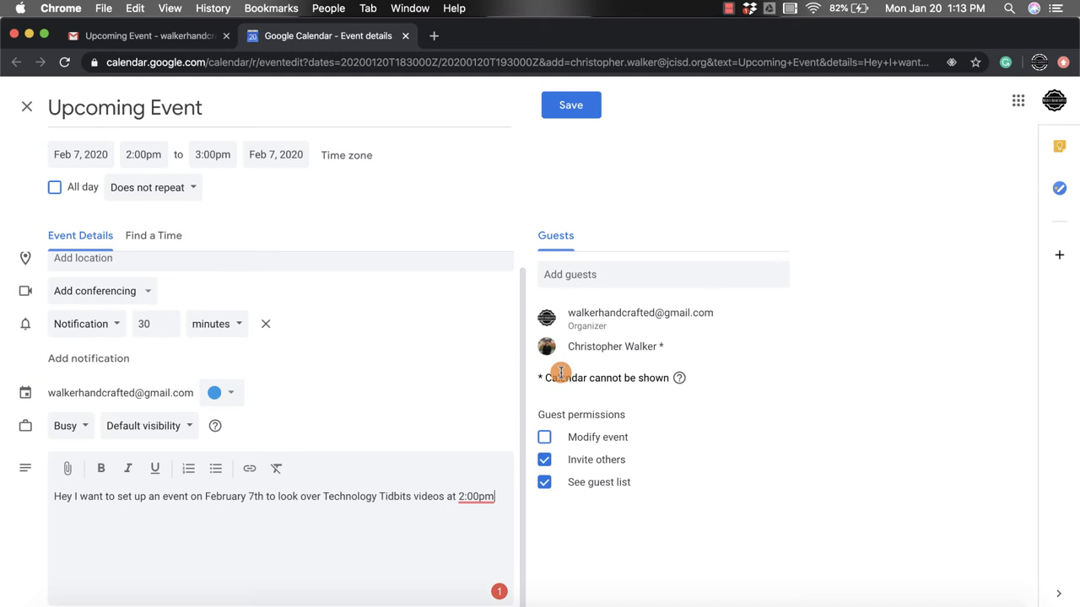
pyautogui.moveTo(726, 366)
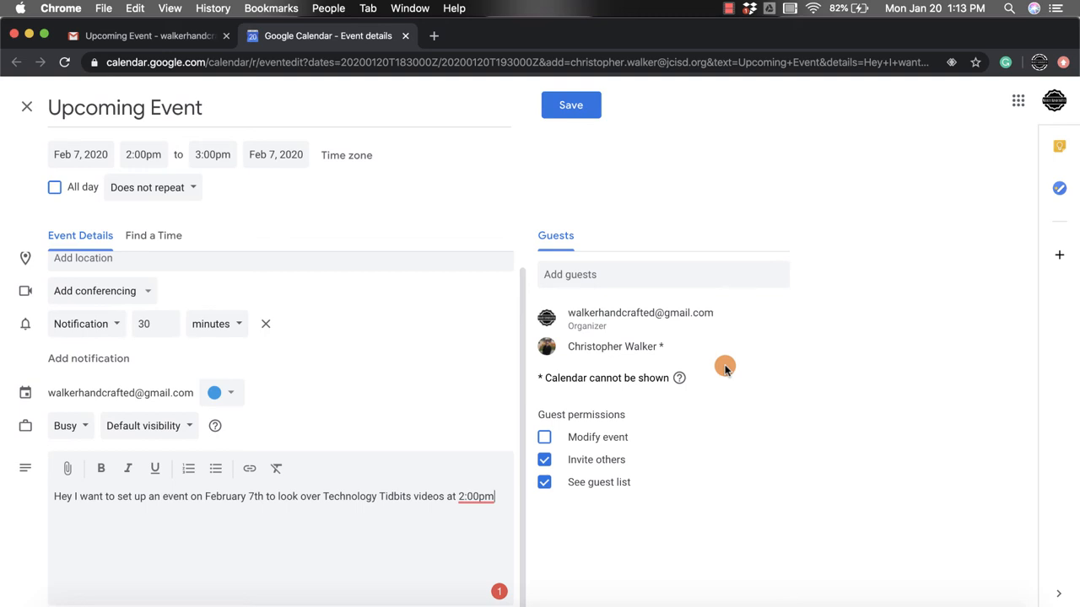
pyautogui.moveTo(650, 313)
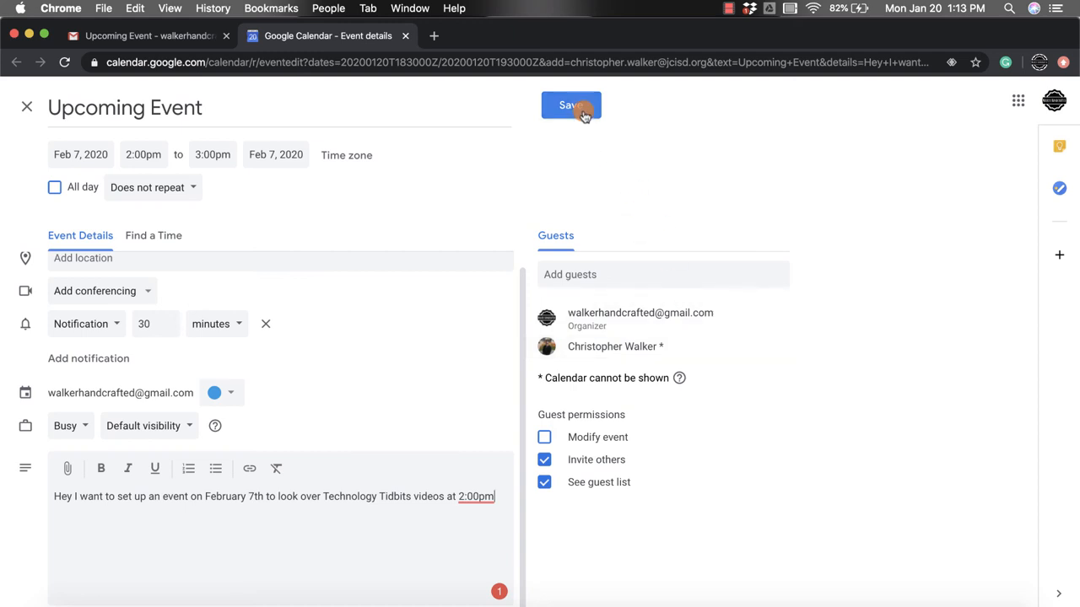
pyautogui.click(570, 105)
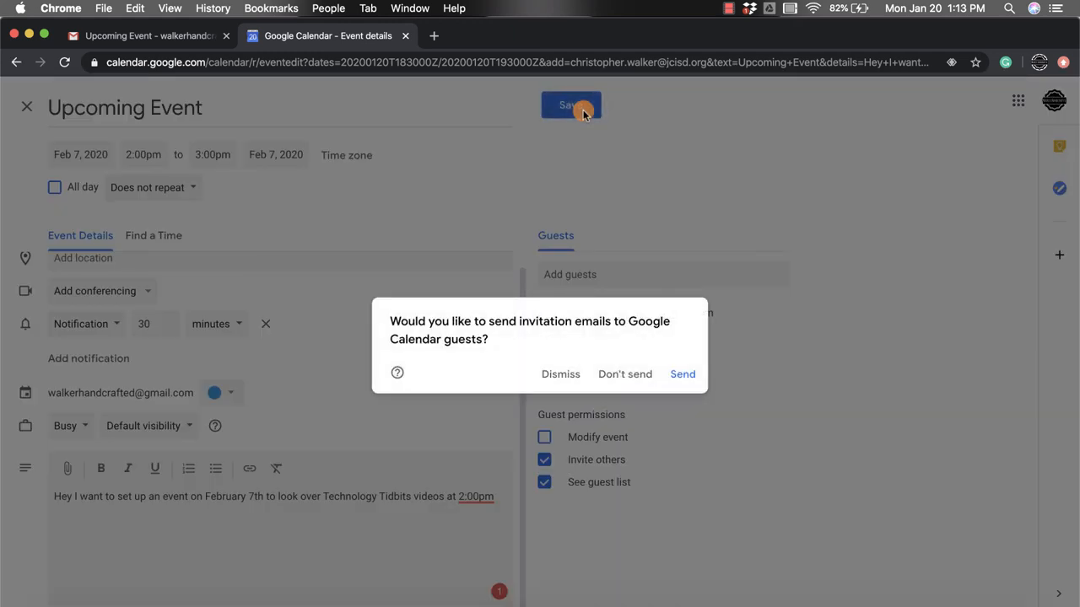
pyautogui.moveTo(593, 217)
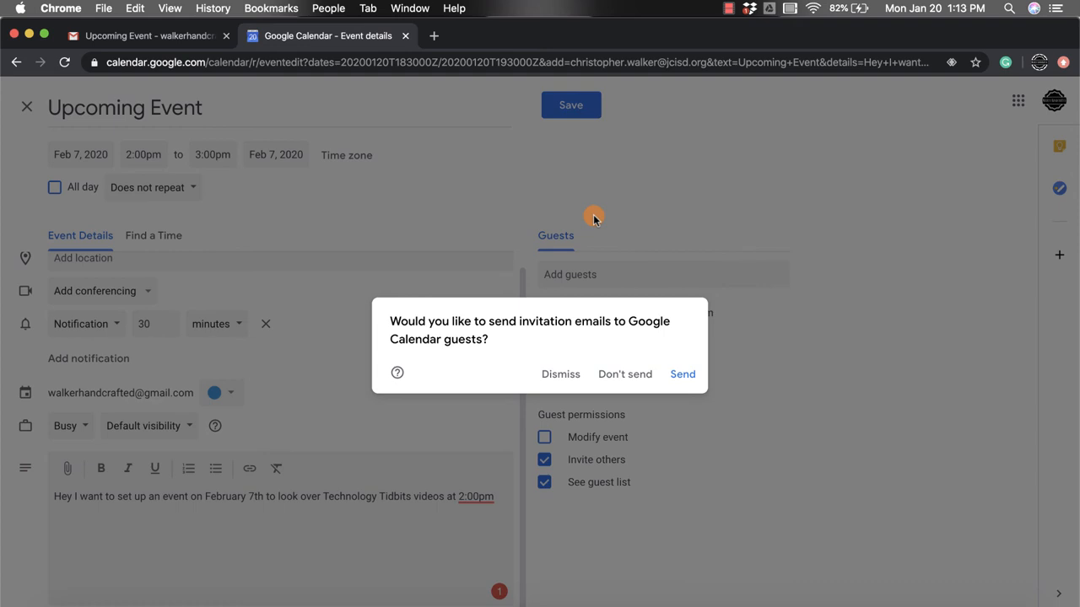
pyautogui.click(682, 374)
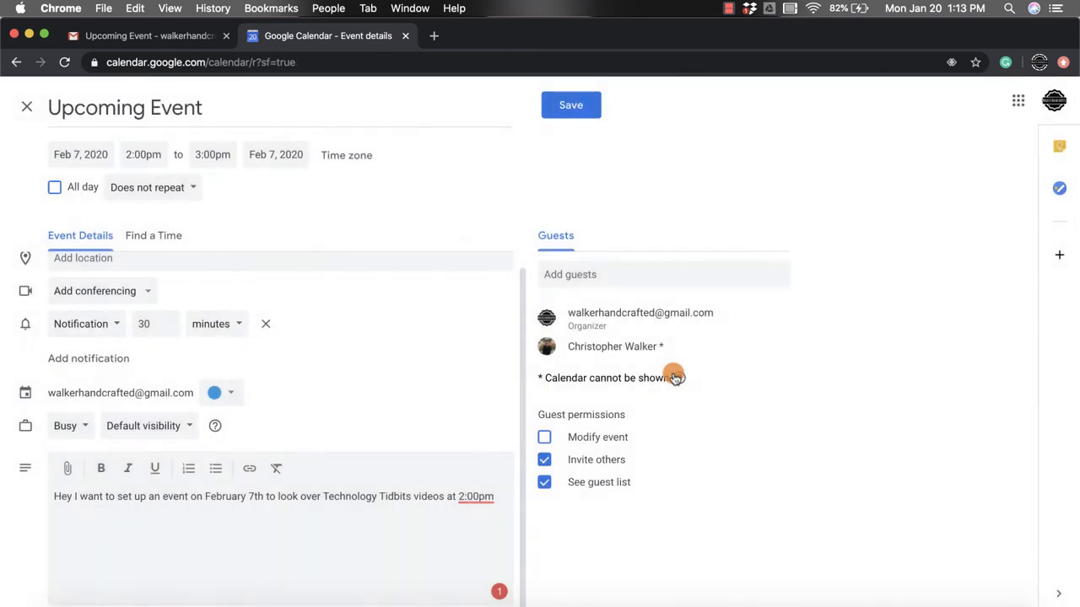
pyautogui.click(571, 104)
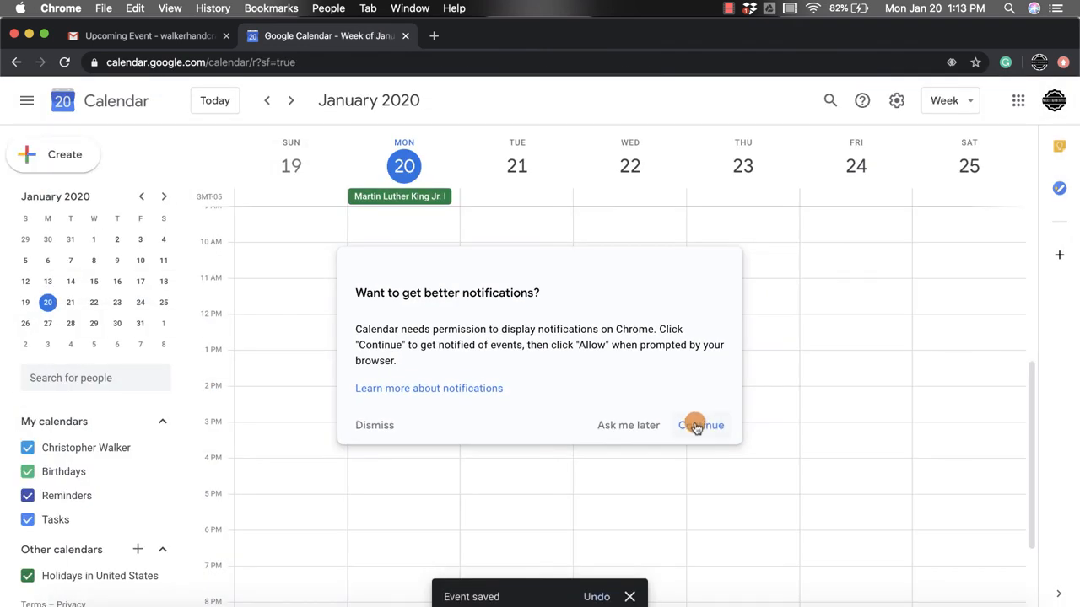
# Dismiss the notification prompt and jump to February in the mini calendar.
pyautogui.click(700, 425)
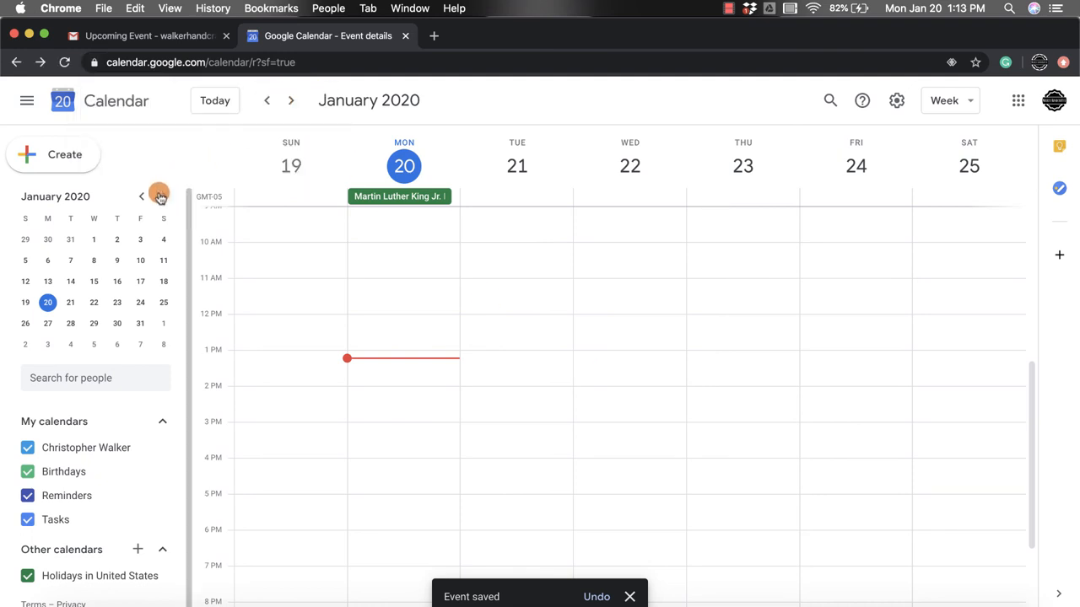
pyautogui.click(163, 196)
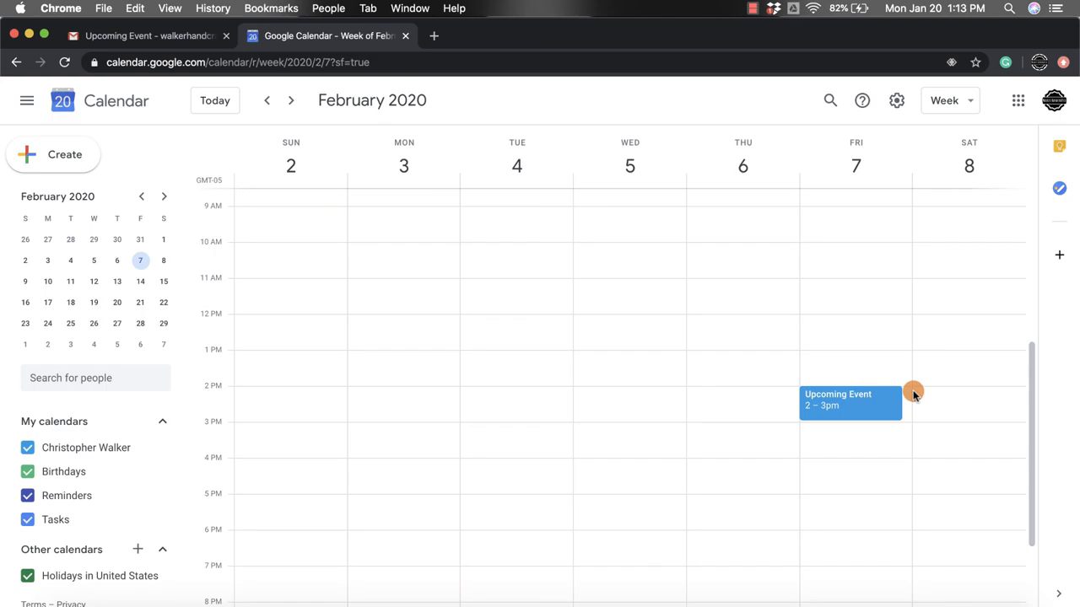
pyautogui.moveTo(909, 386)
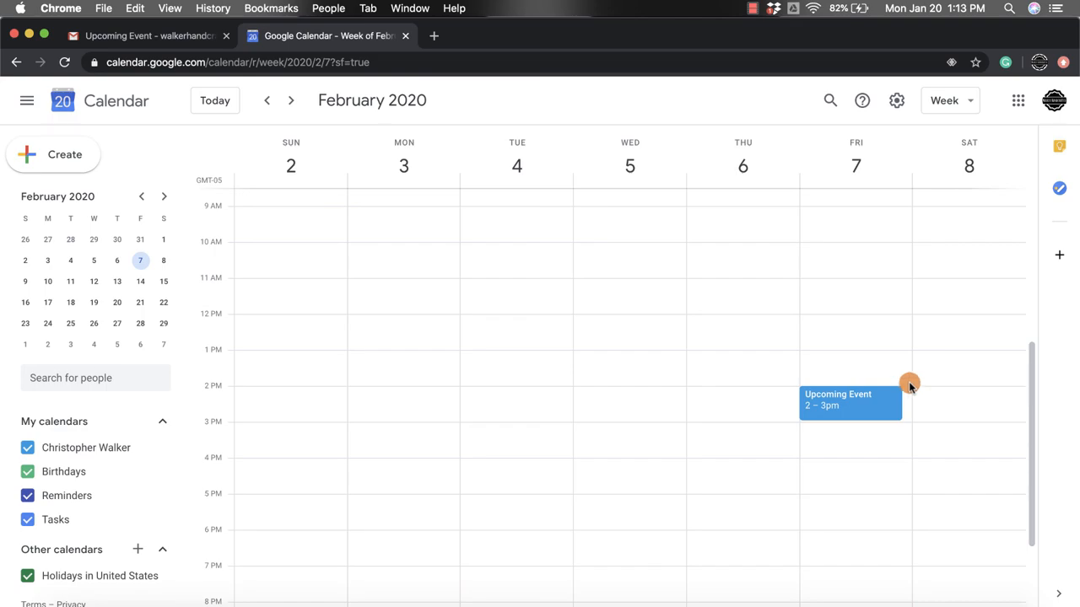